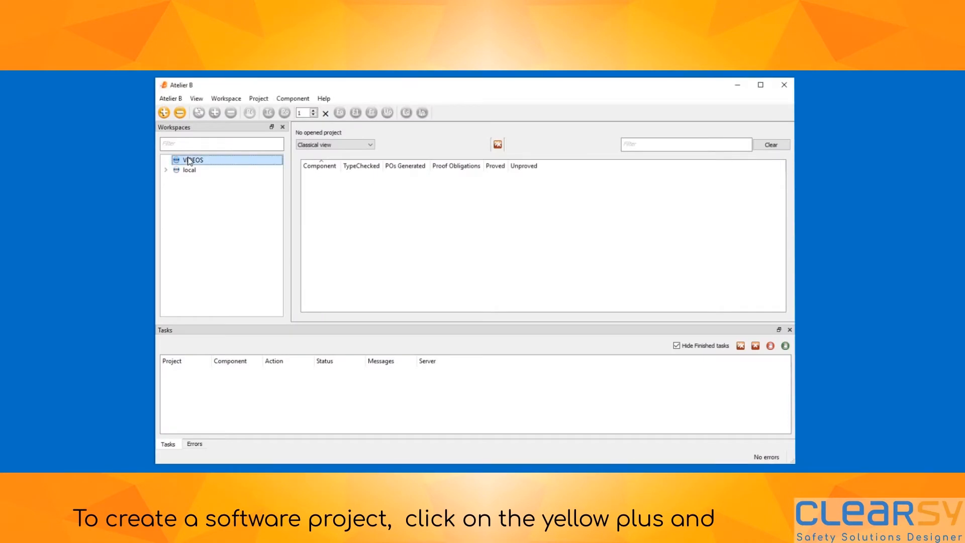
Step: Create a software development project named TEST_PRJ_SW and proceed to database settings
{"action": "left_click", "coordinate": [163, 113]}
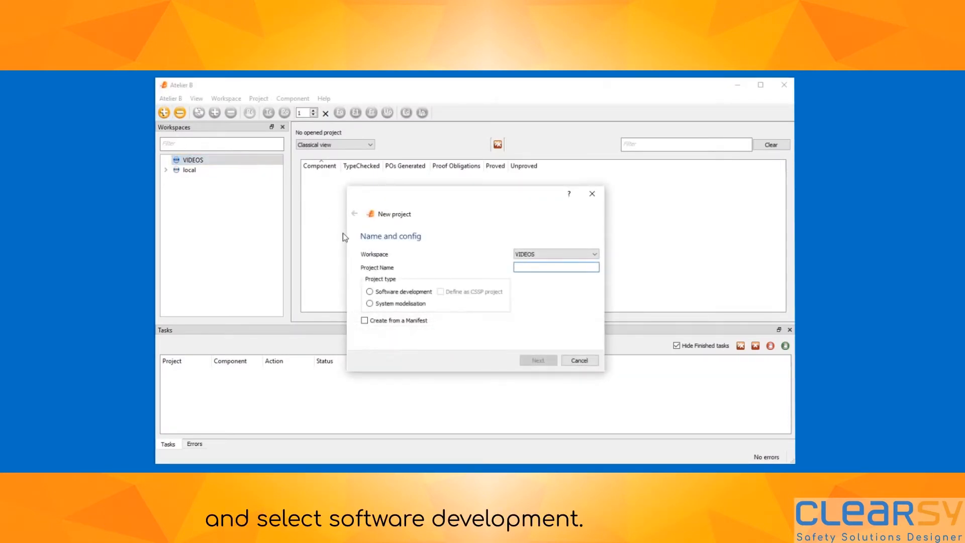
{"action": "left_click", "coordinate": [368, 291]}
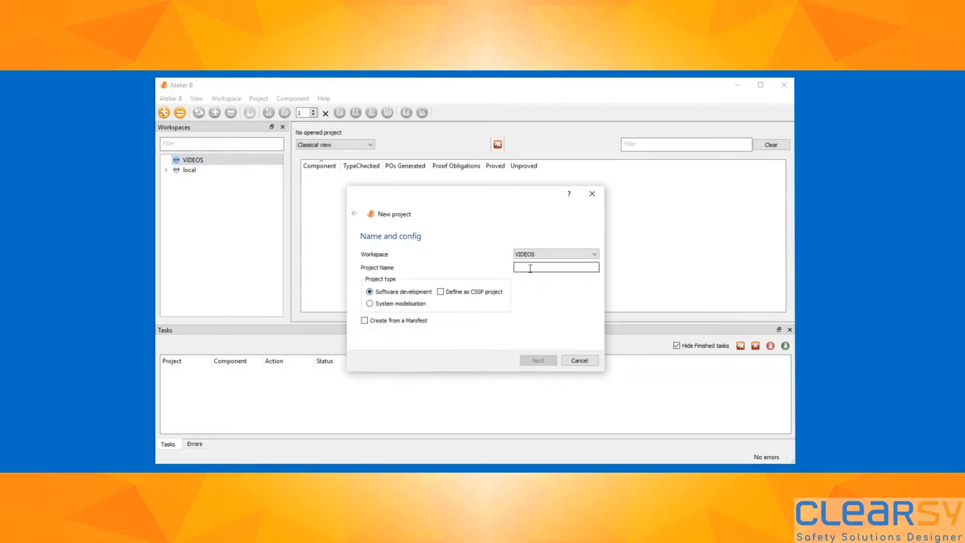
{"action": "type", "text": "TE"}
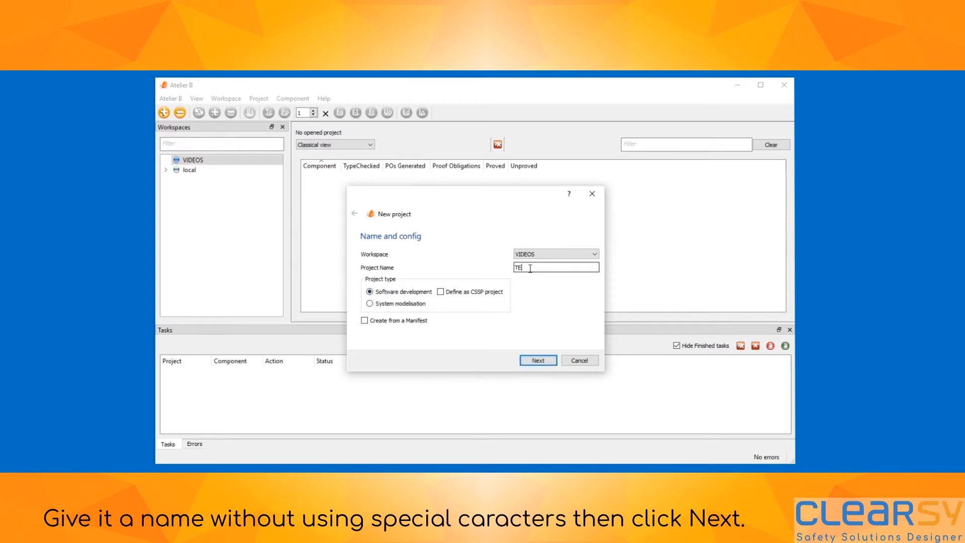
{"action": "type", "text": "ST_"}
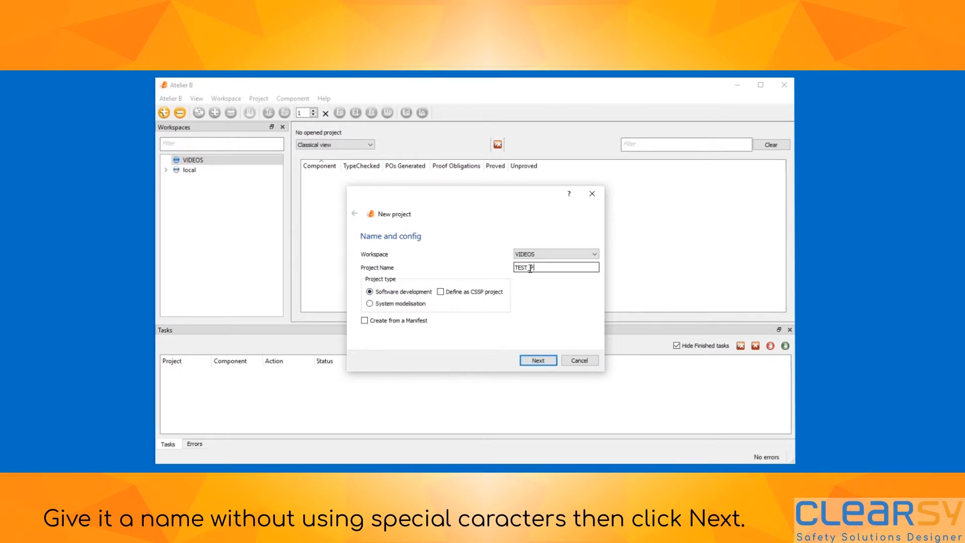
{"action": "type", "text": "PRJ_SW"}
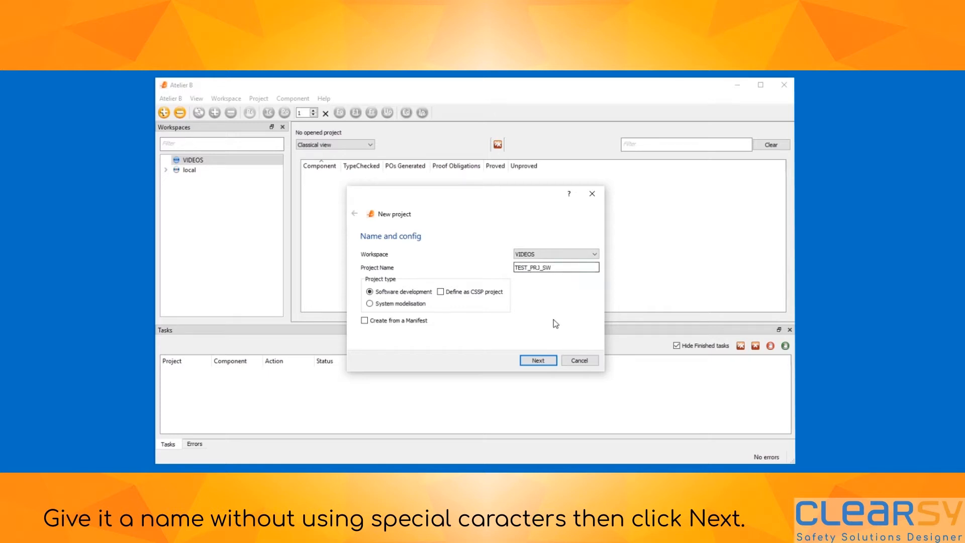
{"action": "left_click", "coordinate": [537, 360]}
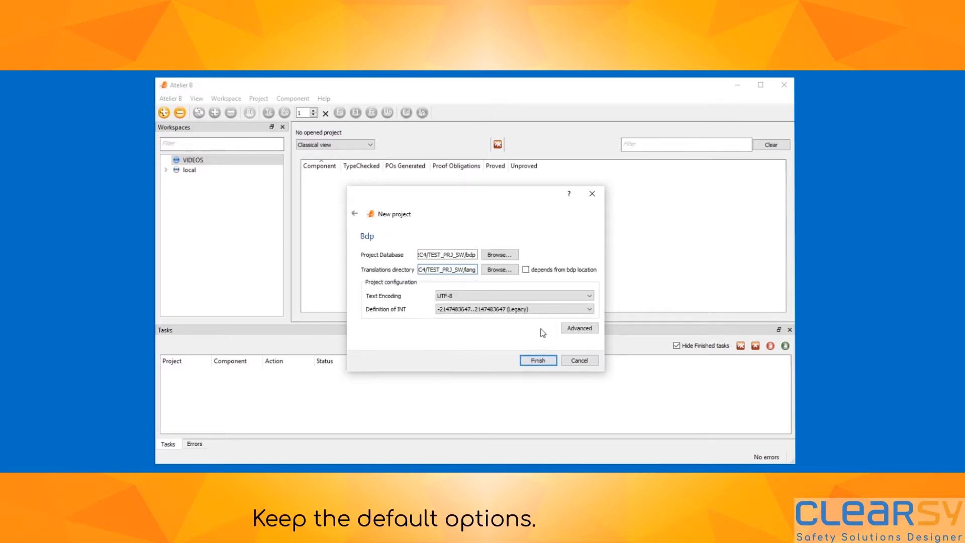
Step: Keep the Legacy INT range and finish creating TEST_PRJ_SW
{"action": "left_click", "coordinate": [588, 308]}
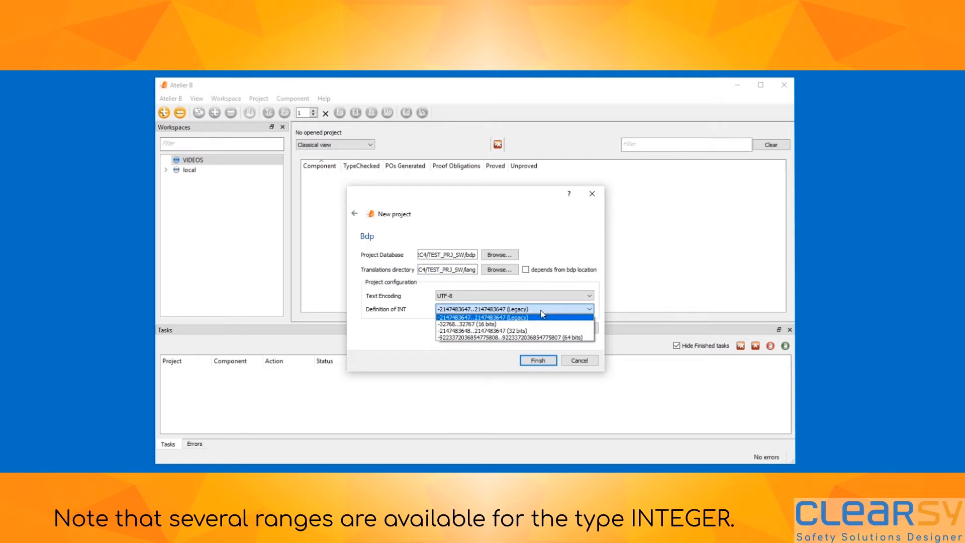
{"action": "left_click", "coordinate": [483, 316]}
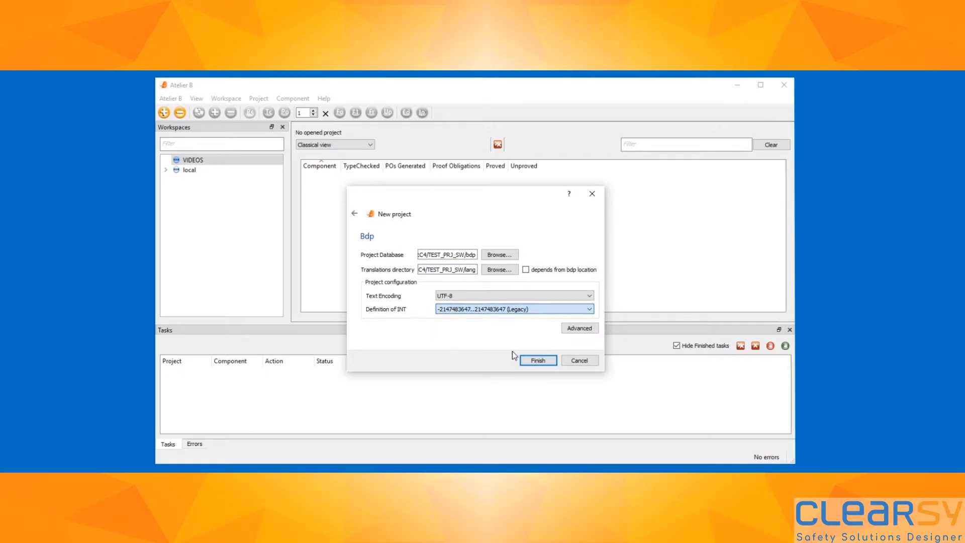
{"action": "left_click", "coordinate": [537, 360]}
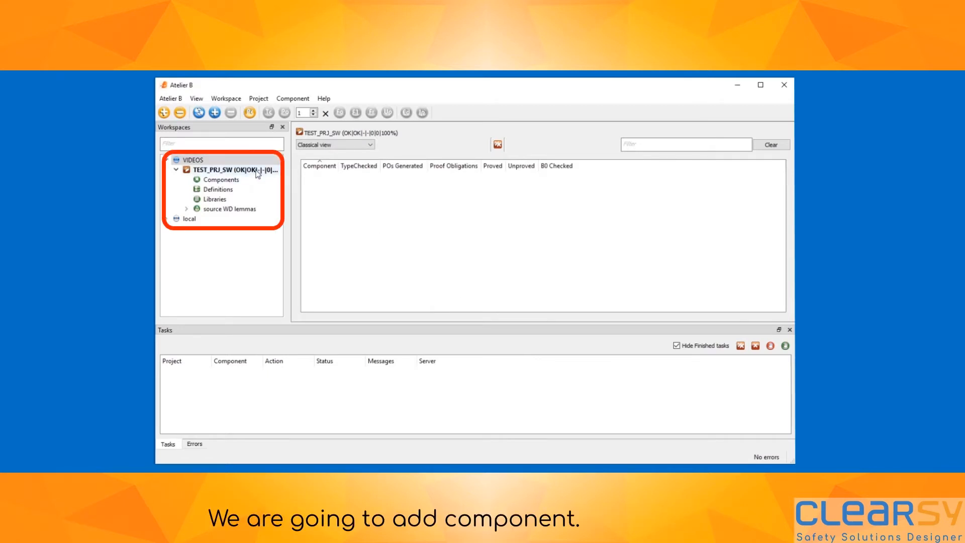
Step: Create machine component M0 and open M0 in the editor
{"action": "left_click", "coordinate": [214, 112]}
{"action": "type", "text": "M0"}
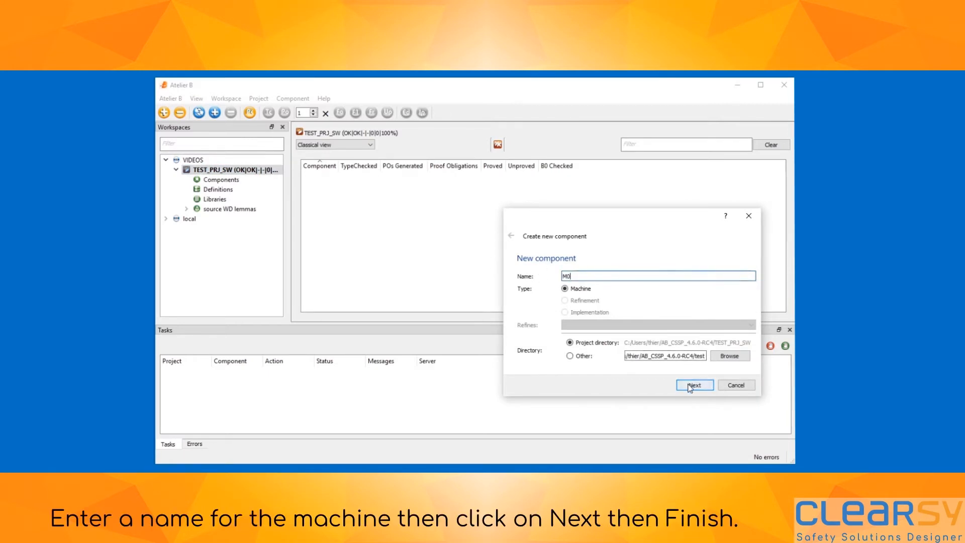
{"action": "left_click", "coordinate": [694, 384]}
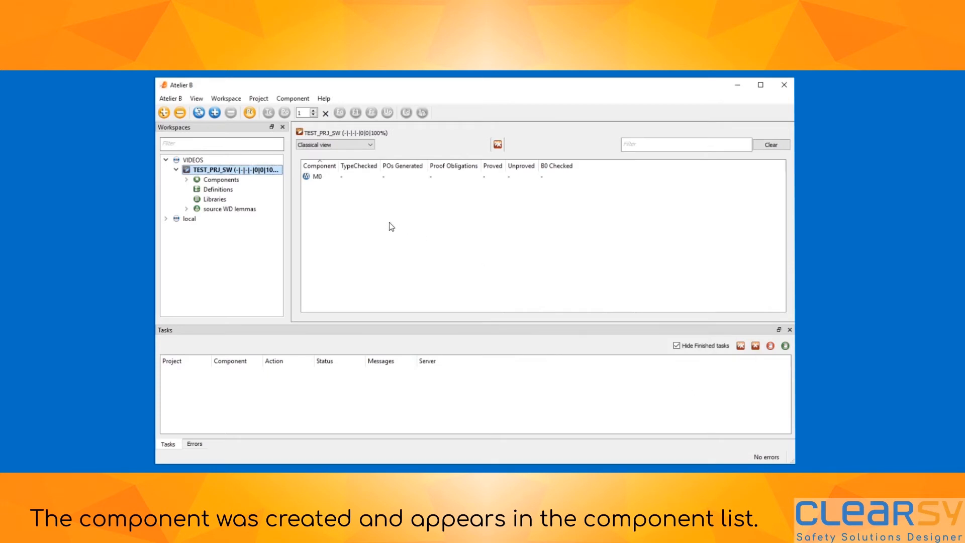
{"action": "double_click", "coordinate": [315, 176]}
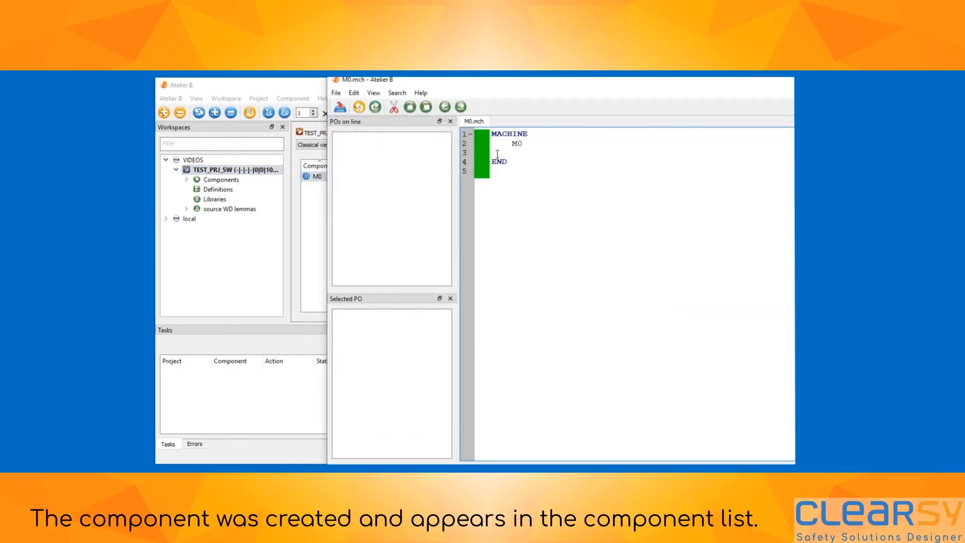
Step: Type the VARIABLES and INVARIANT clauses into M0.mch
{"action": "type", "text": "VARIABL"}
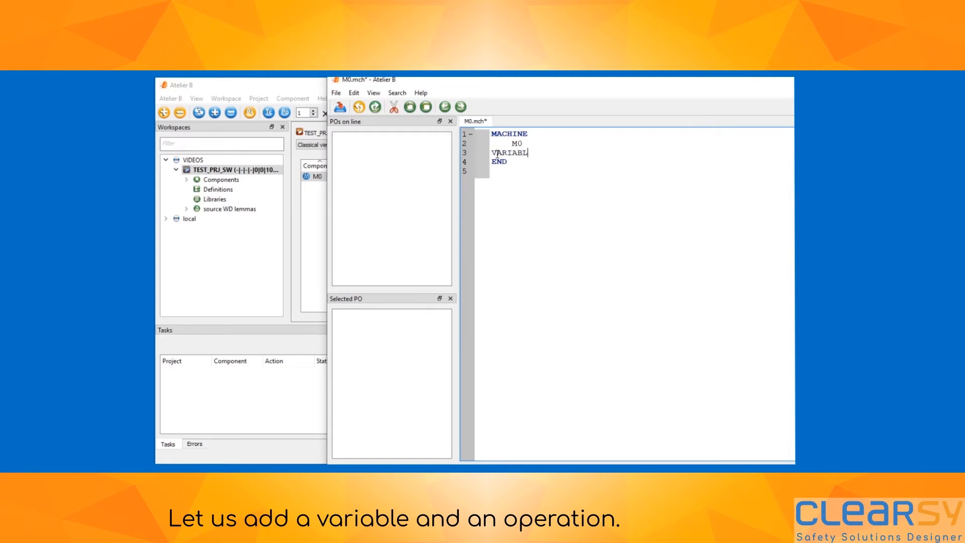
{"action": "type", "text": "ES"}
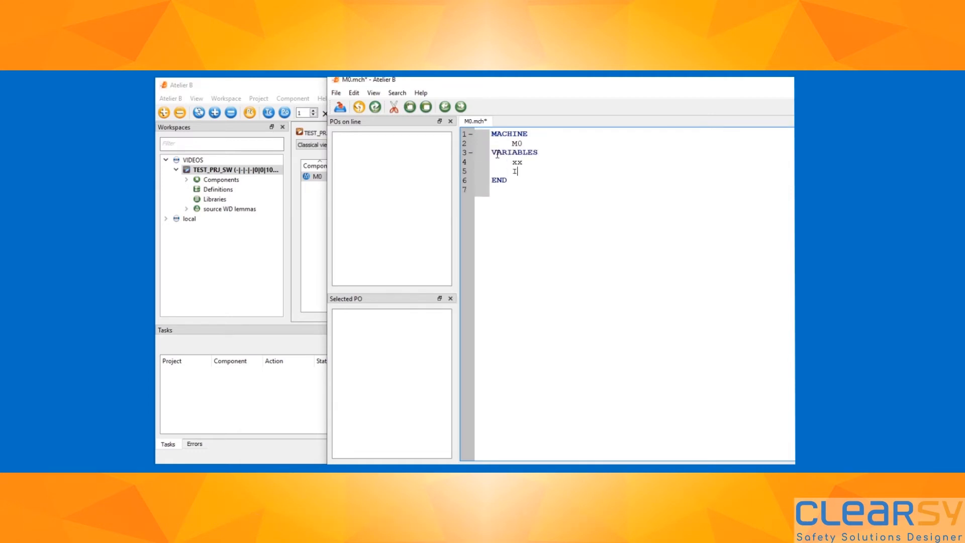
{"action": "type", "text": "INVARIANT"}
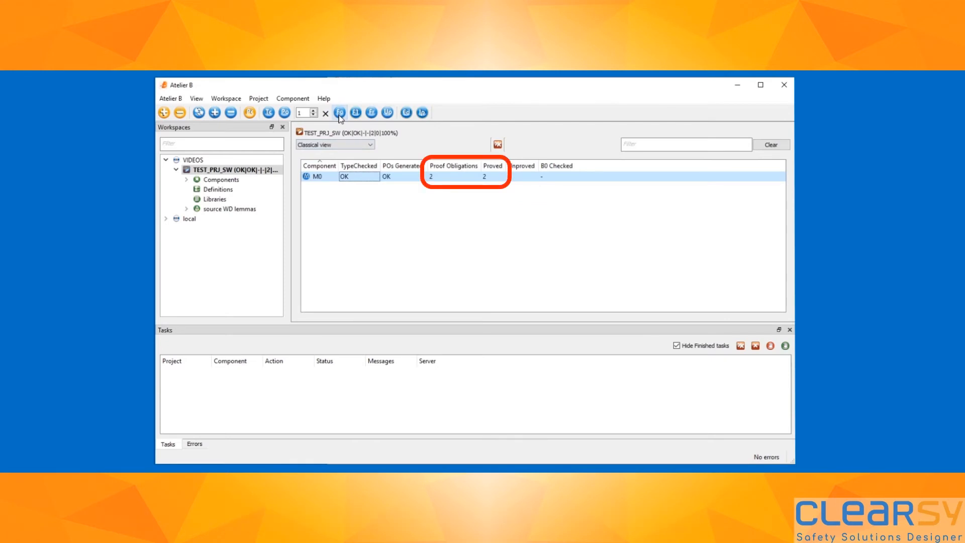
{"action": "right_click", "coordinate": [223, 170]}
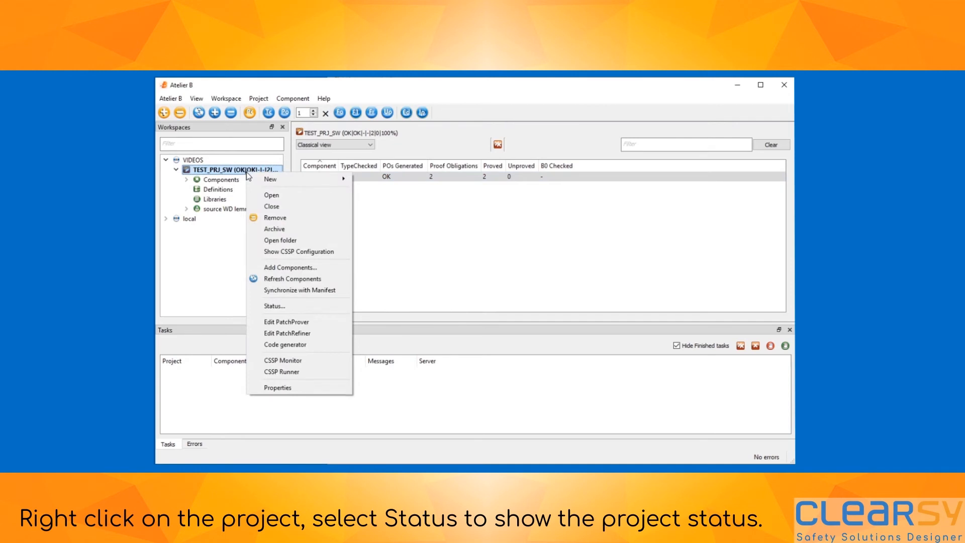
{"action": "left_click", "coordinate": [274, 306]}
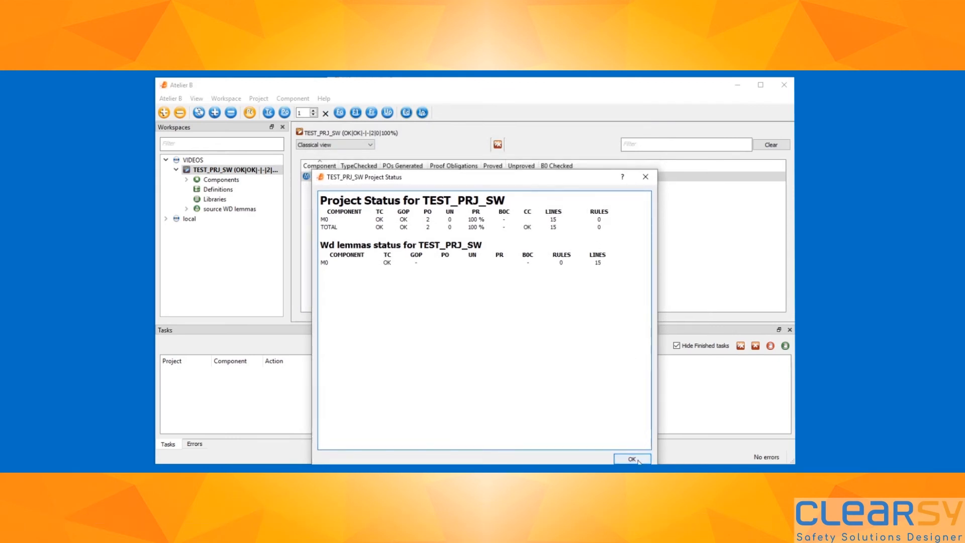
{"action": "left_click", "coordinate": [632, 459]}
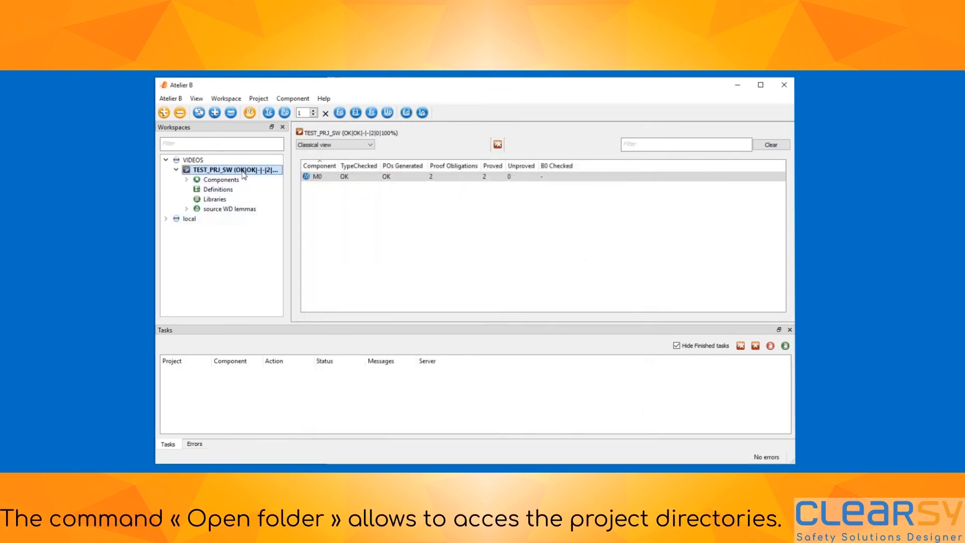
{"action": "mouse_move", "coordinate": [277, 241]}
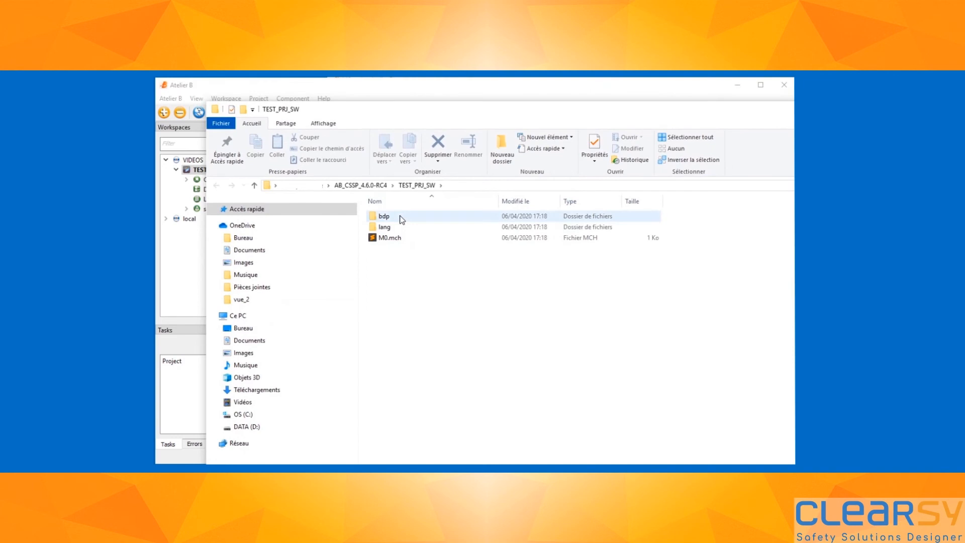
Step: Open the TEST_PRJ_SW project folder and then its lang subfolder
{"action": "double_click", "coordinate": [383, 215]}
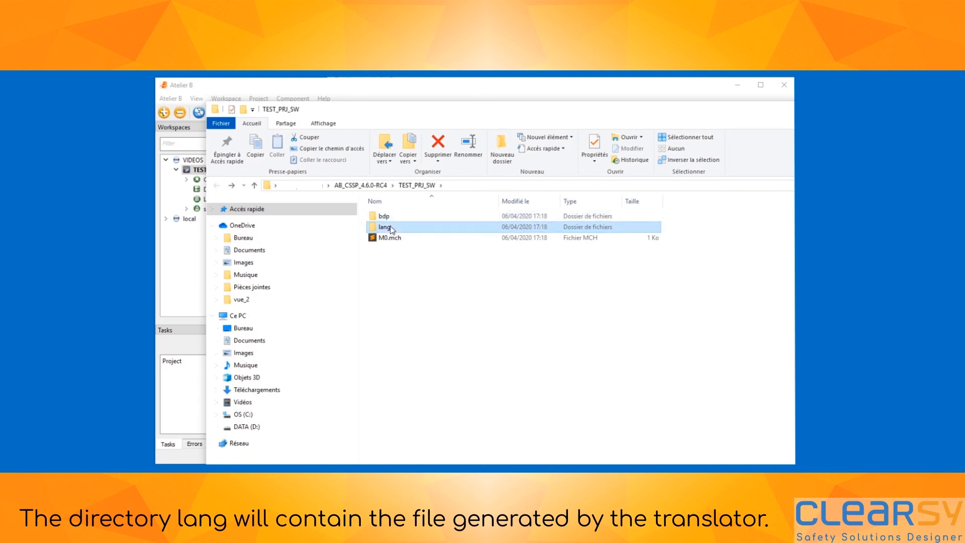
{"action": "double_click", "coordinate": [384, 226]}
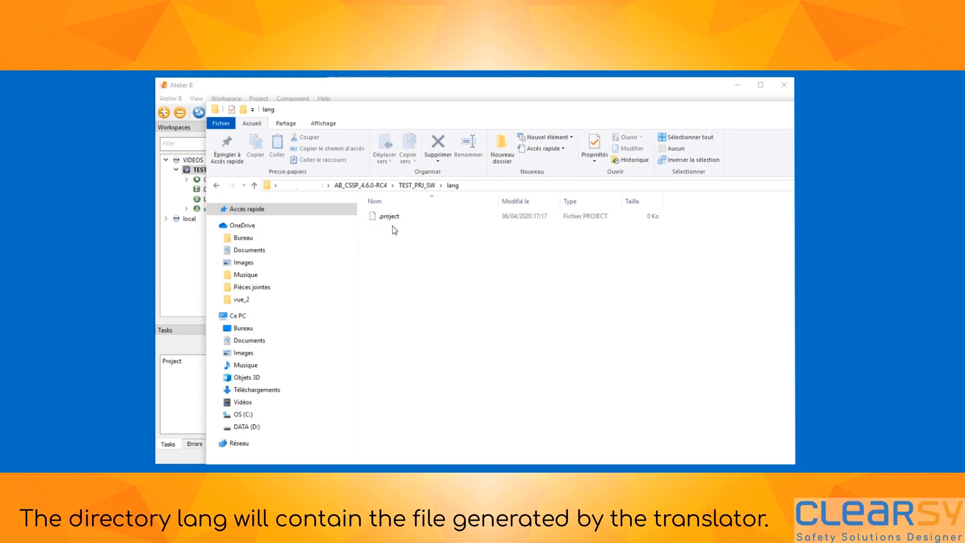